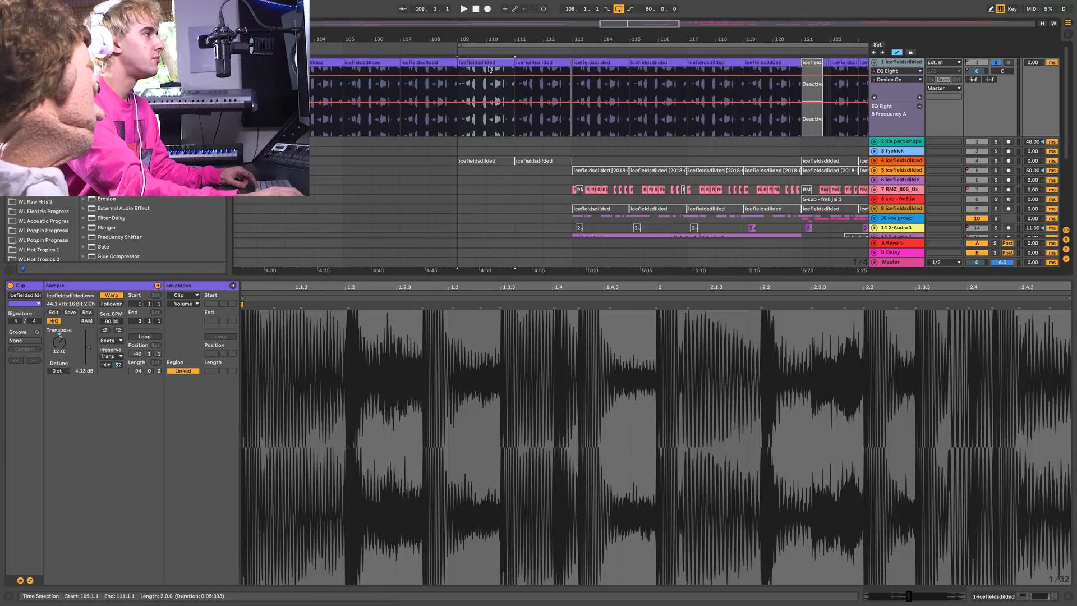
# Lower the icefieldsdilded clip's Beats transient envelope from 52 to about 8
pyautogui.click(463, 9)
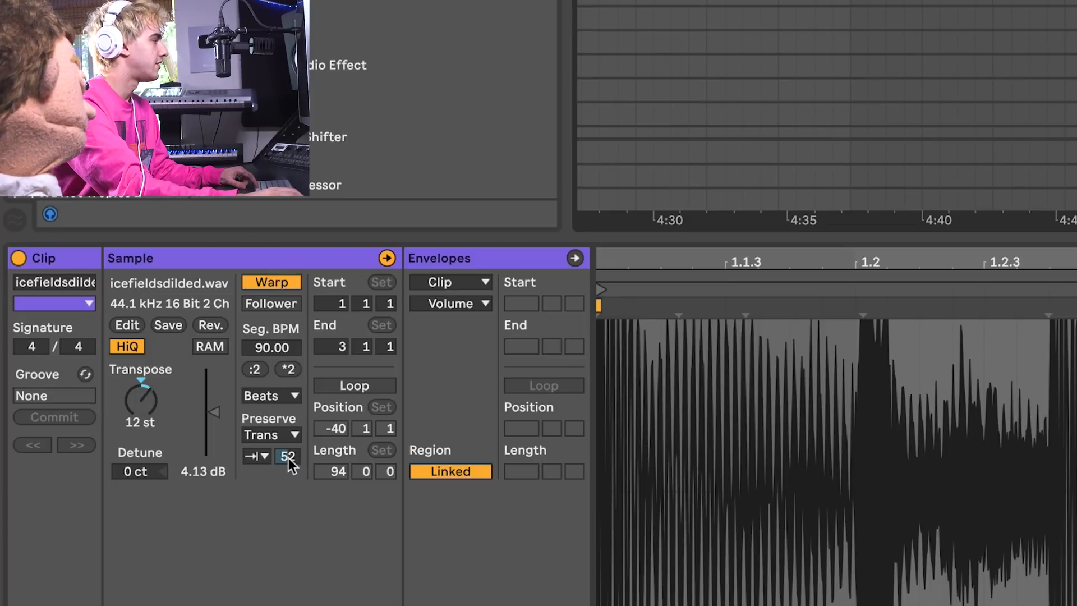
pyautogui.click(256, 456)
pyautogui.write('8')
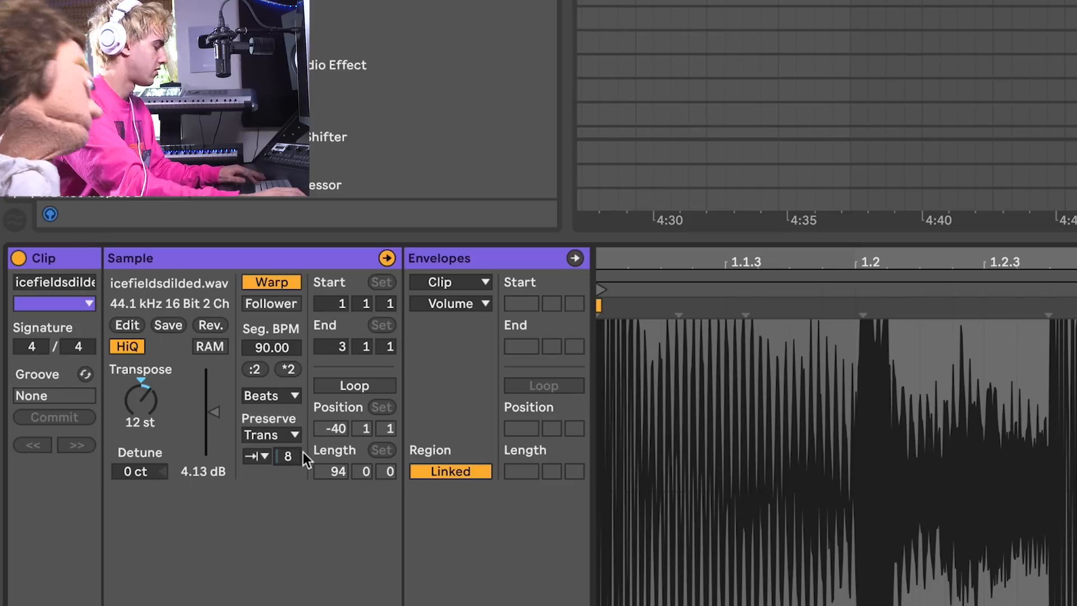
pyautogui.moveTo(287, 456); pyautogui.dragTo(288, 426)
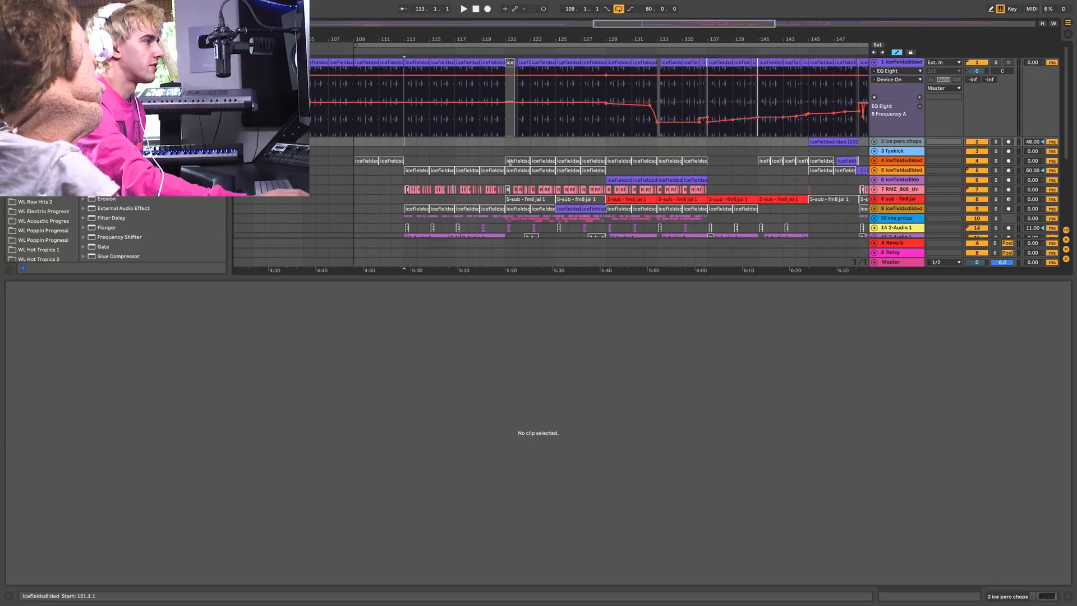
# Add a Utility device to the RMZ 808 track with its gain at -5 dB
pyautogui.click(536, 189)
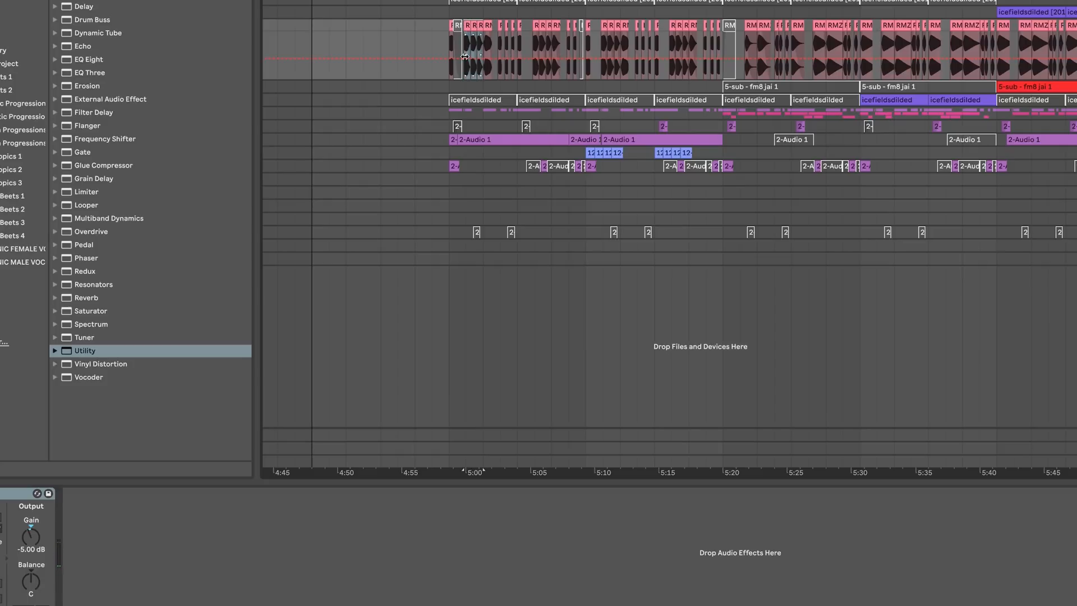
pyautogui.doubleClick(473, 49)
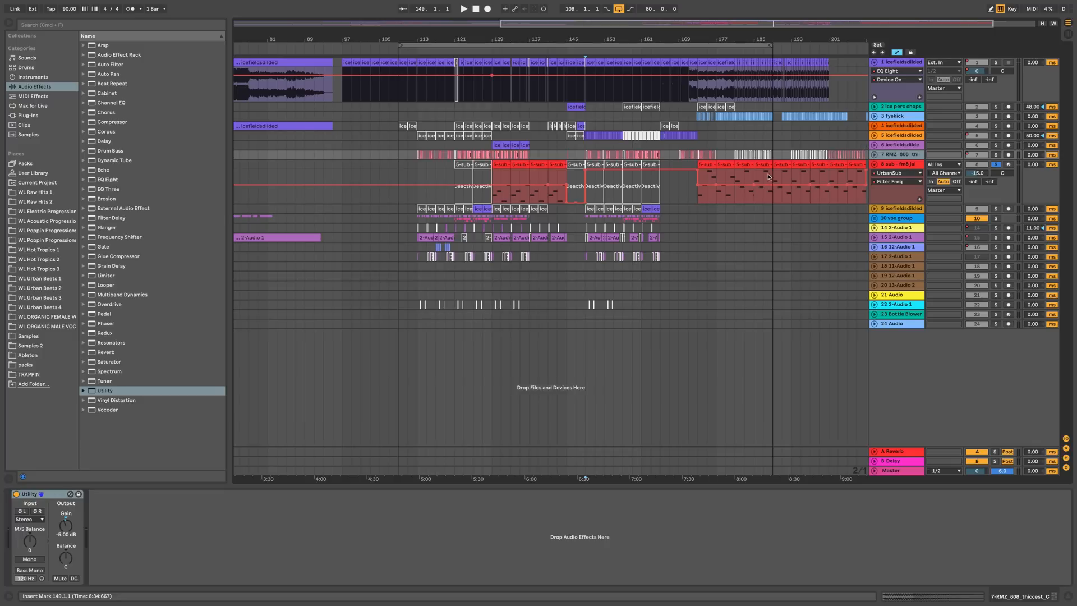
pyautogui.moveTo(695, 148)
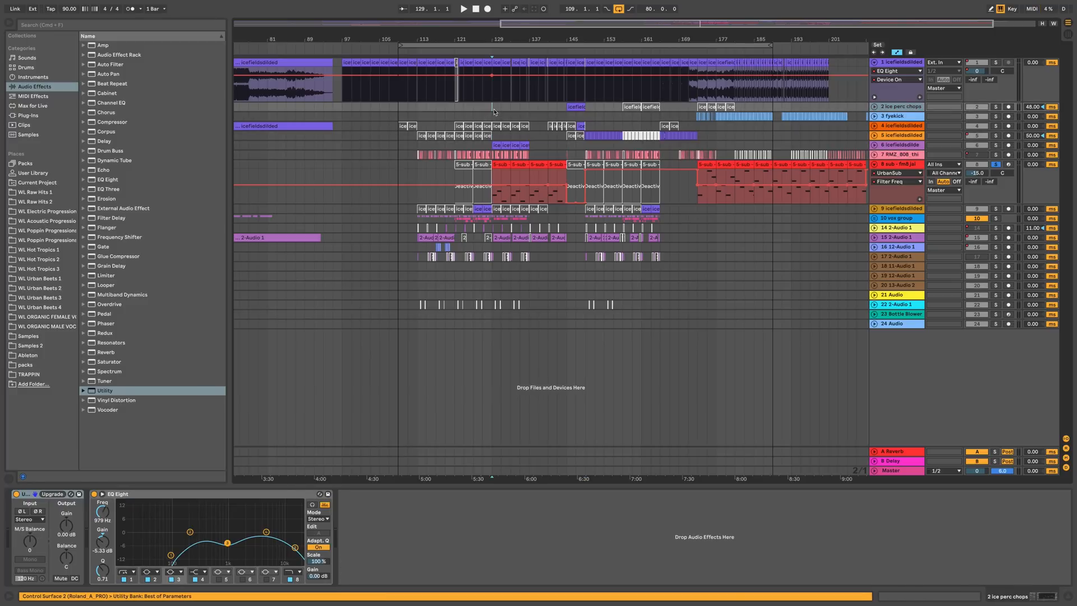
pyautogui.moveTo(493, 114)
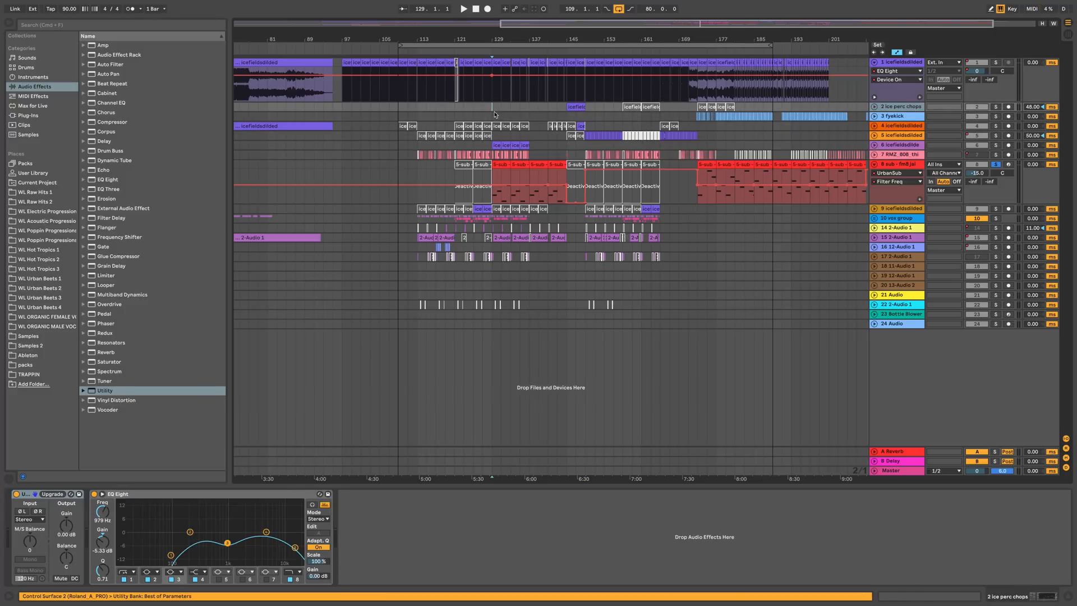